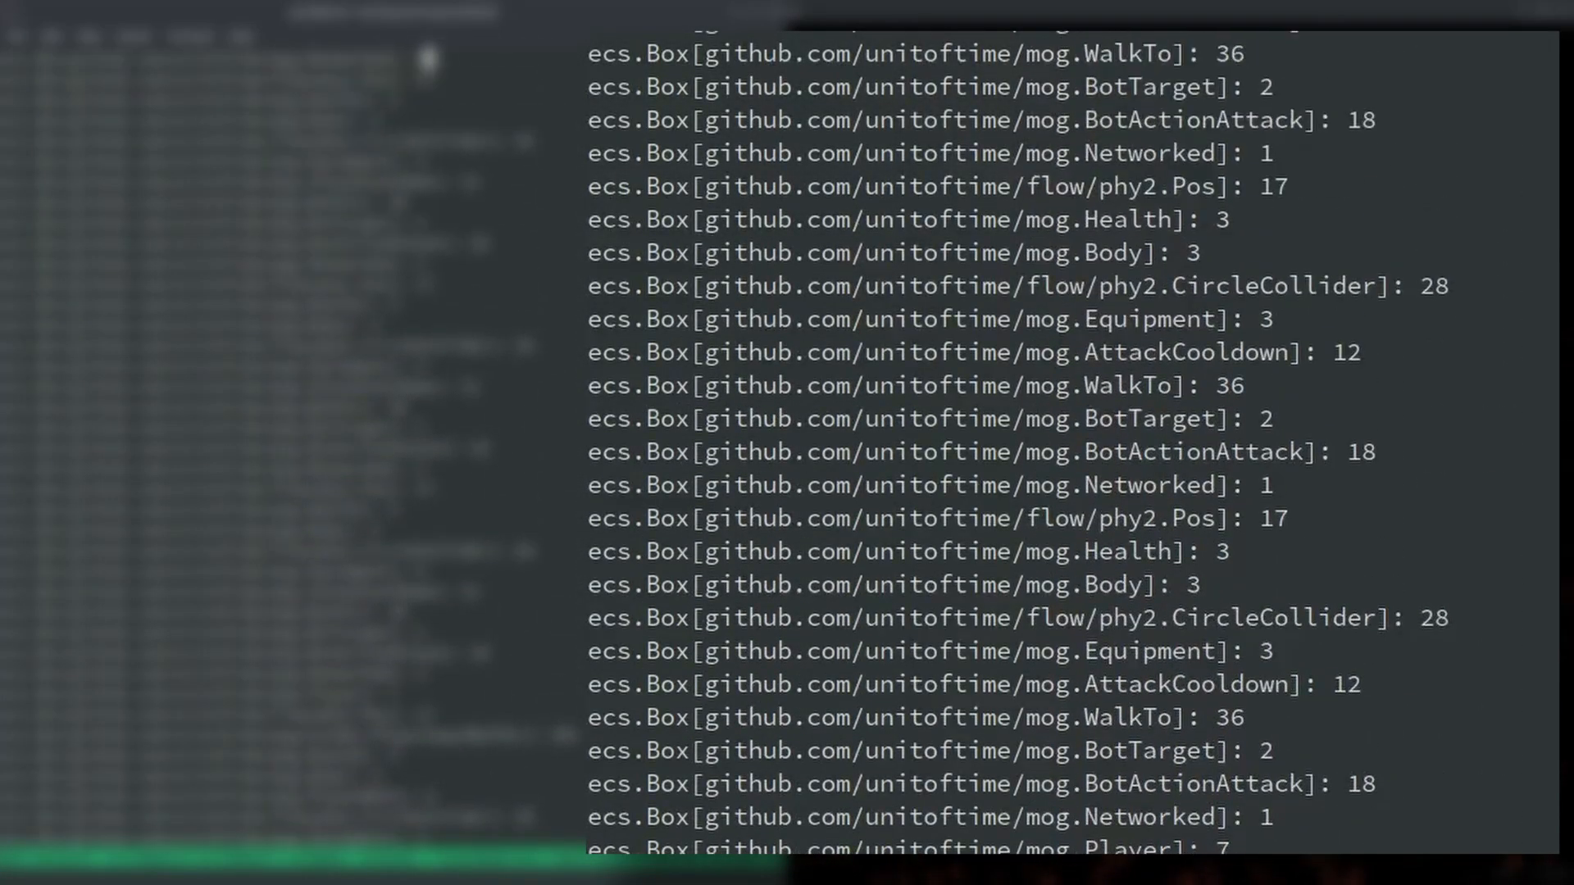
# Step: Review the 90-byte PlayerInputBuffer size in the log, then bring up Emacs showing input.go
pyautogui.scroll(-3)
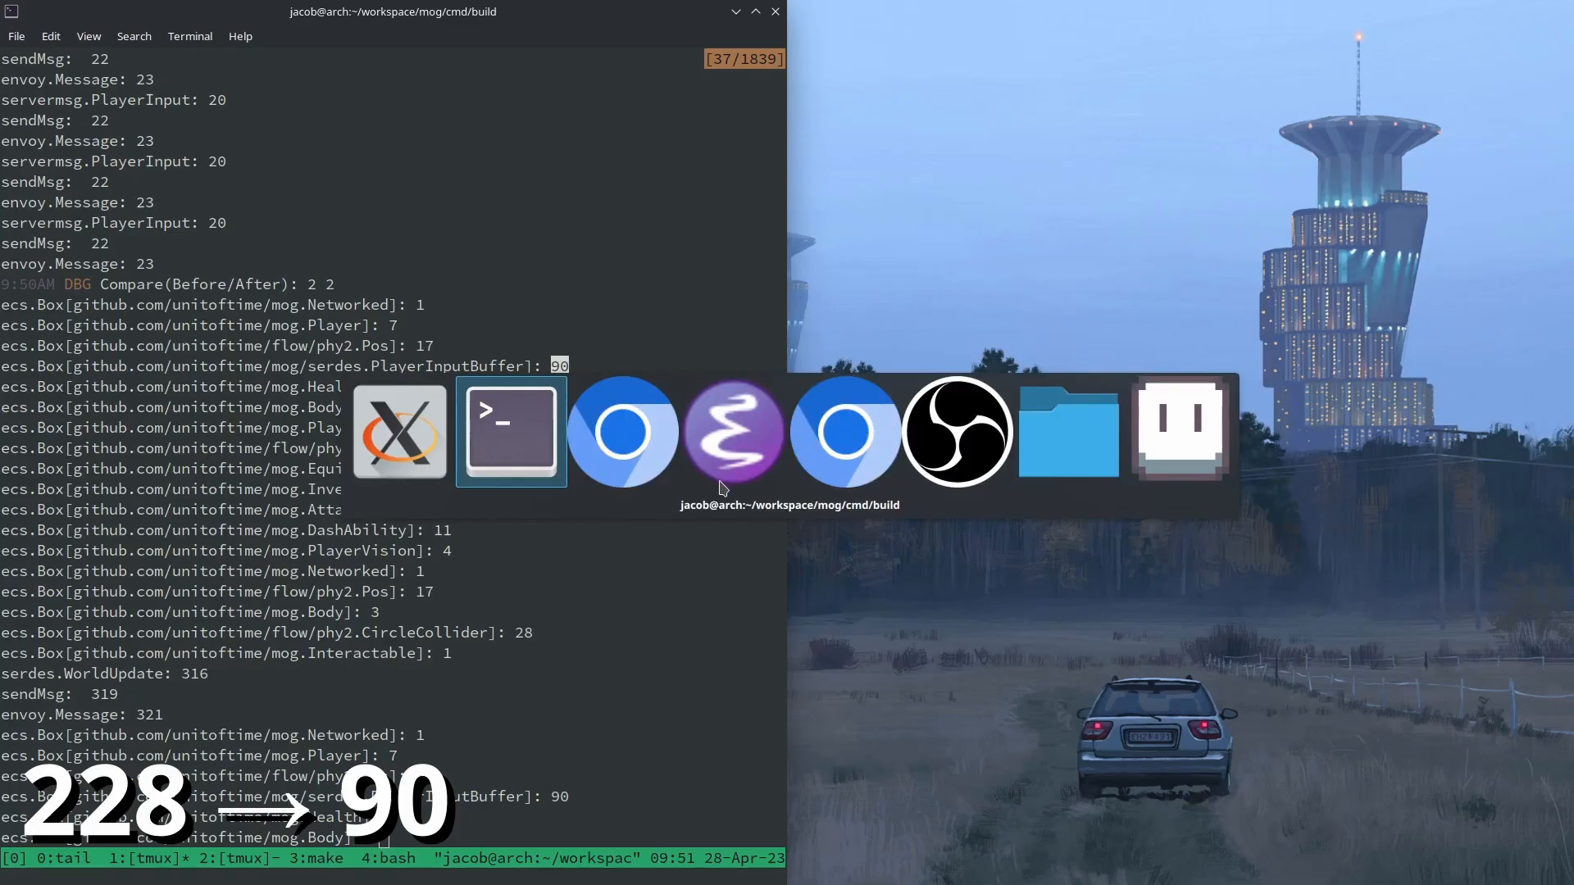
pyautogui.click(735, 432)
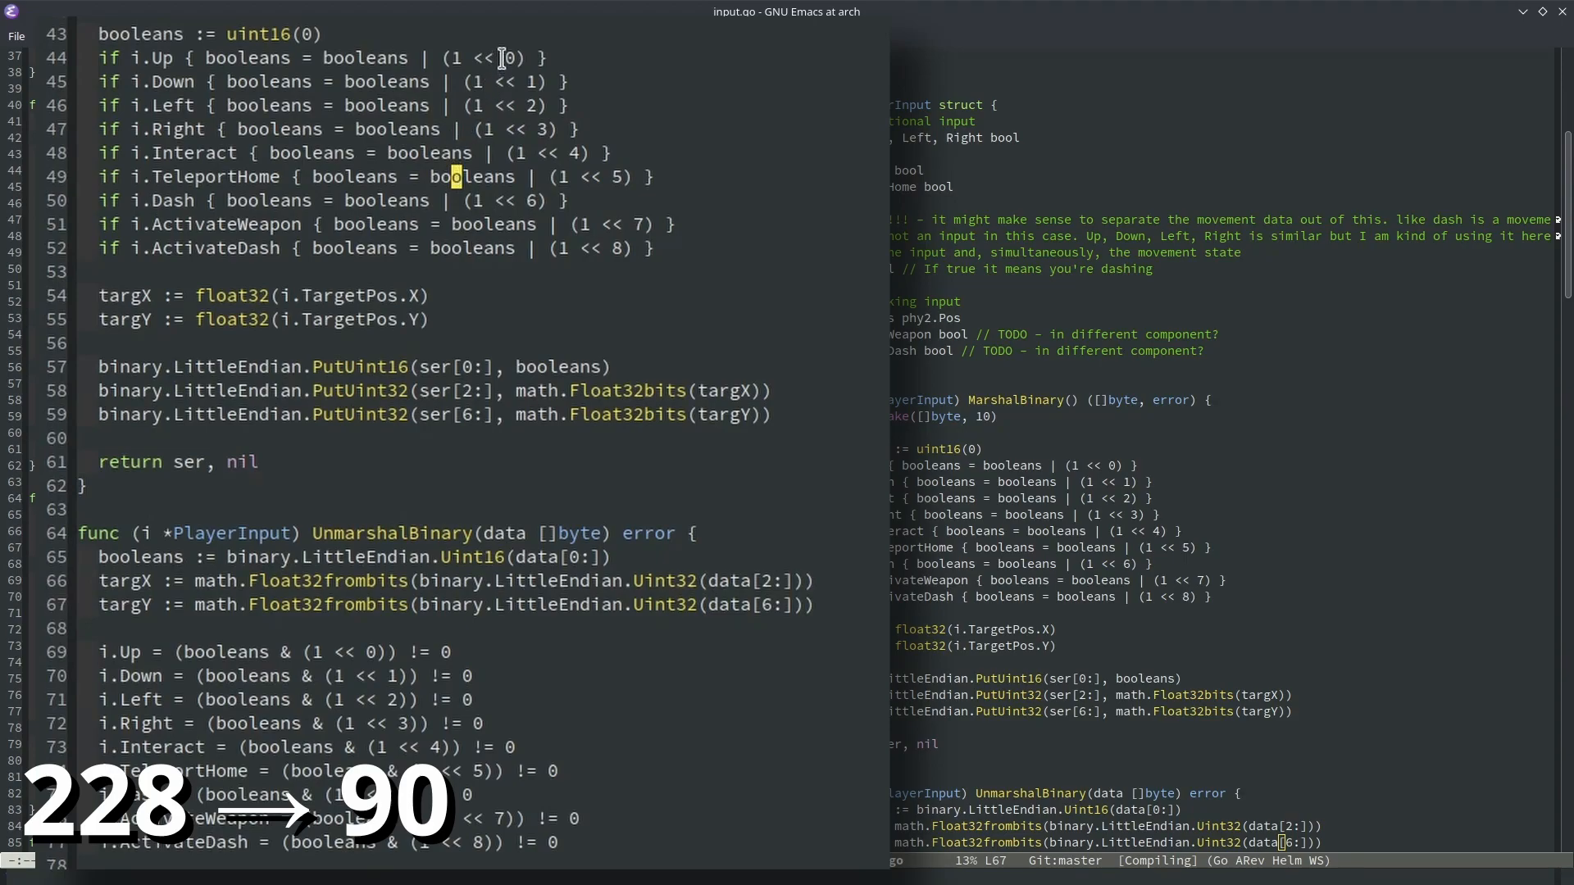
pyautogui.moveTo(787, 531)
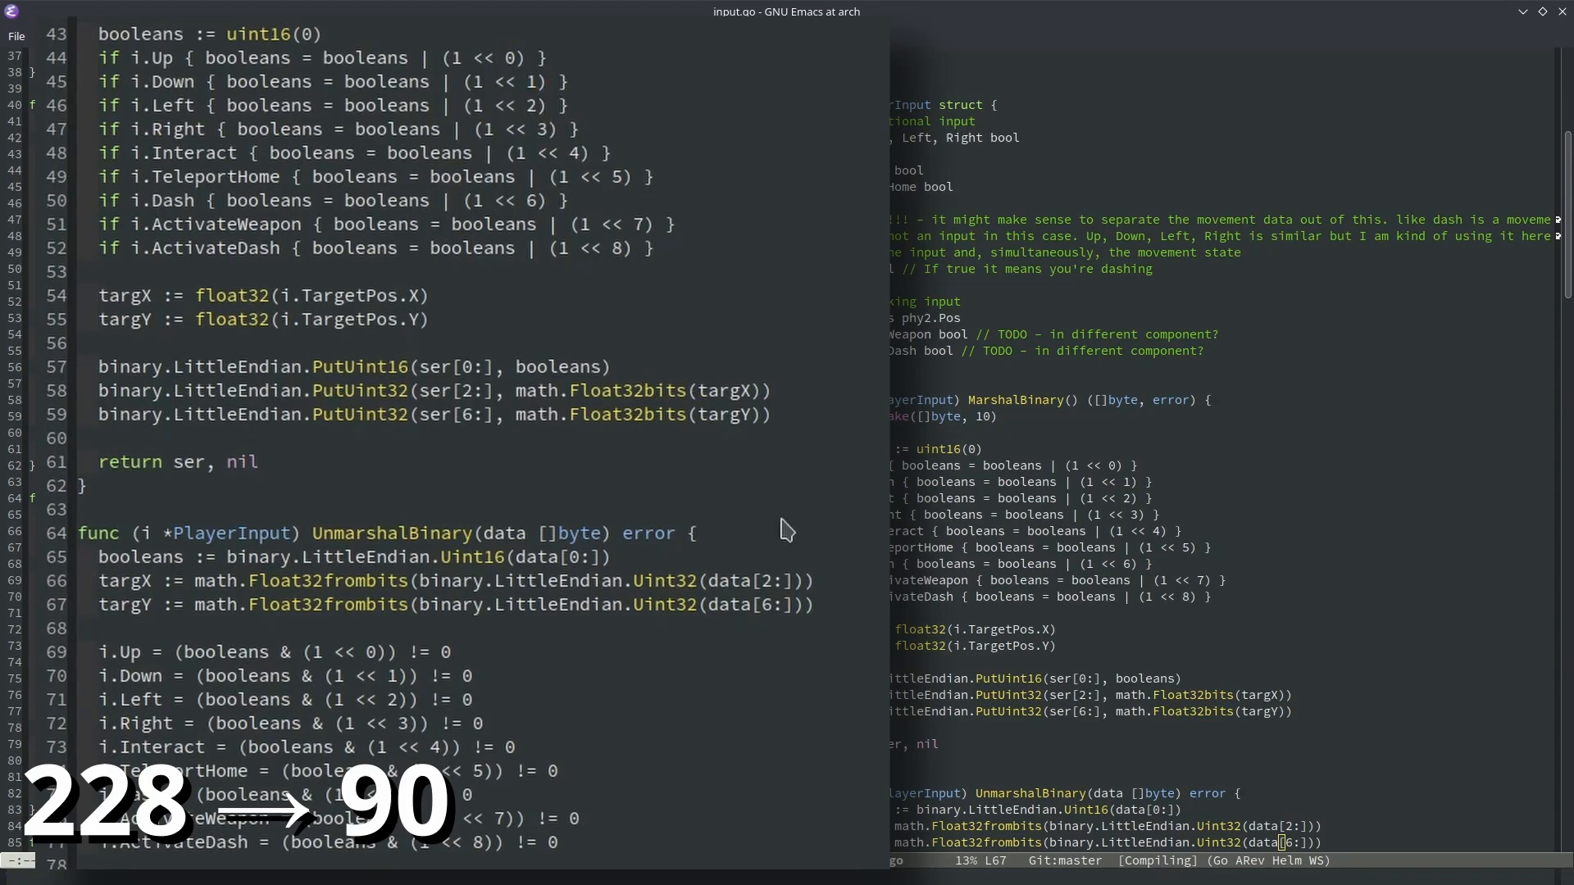
pyautogui.click(619, 248)
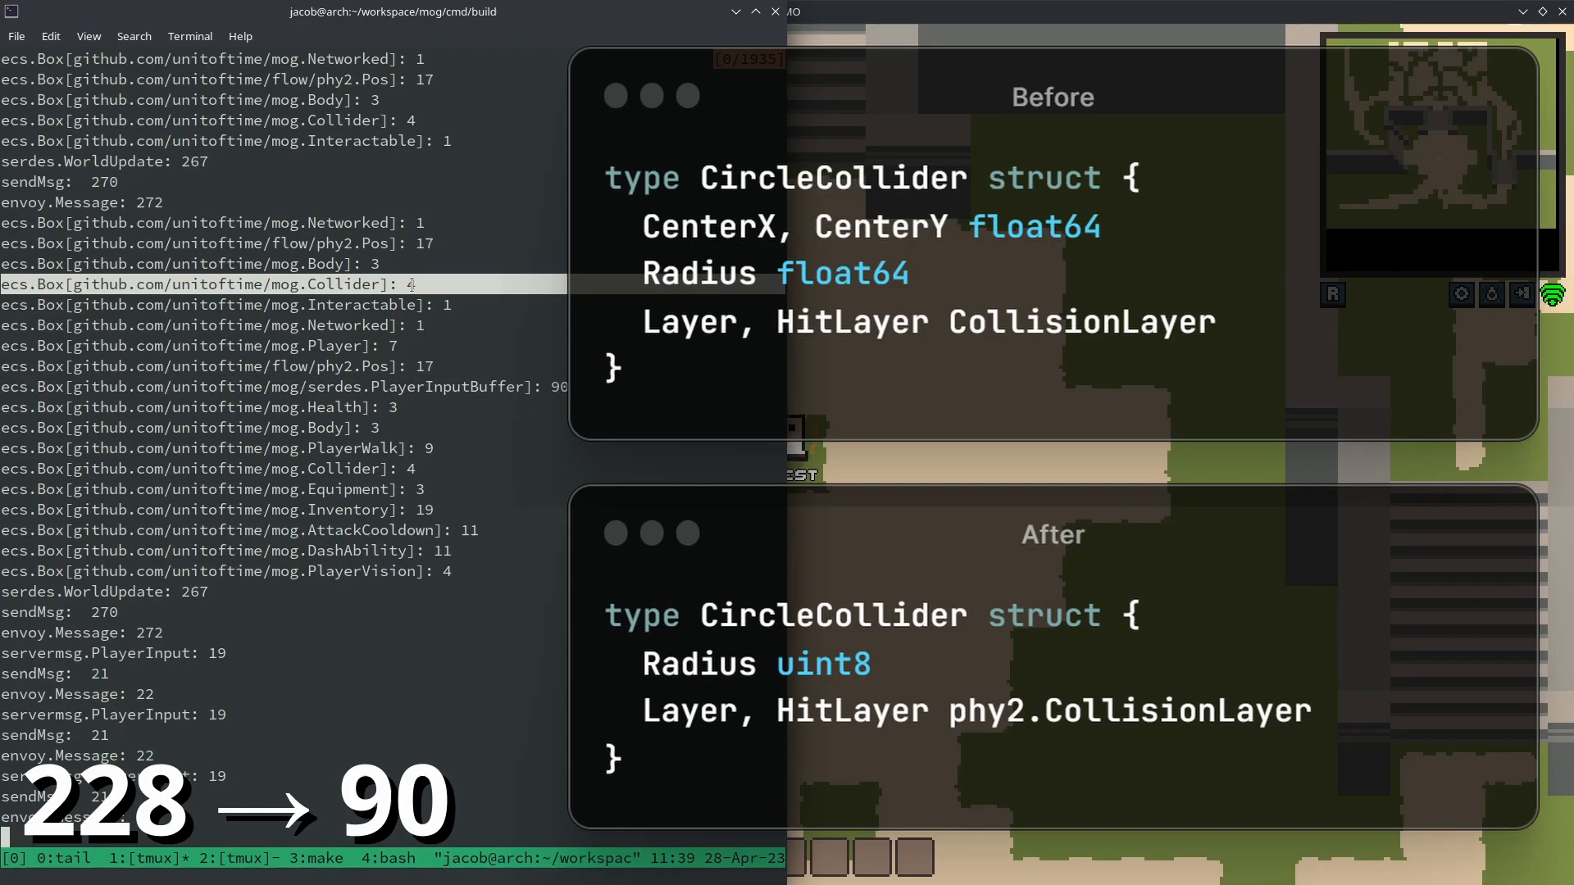
# Step: Highlight the Collider's 4-byte size and the mog.Collider name in the tmux log
pyautogui.doubleClick(351, 242)
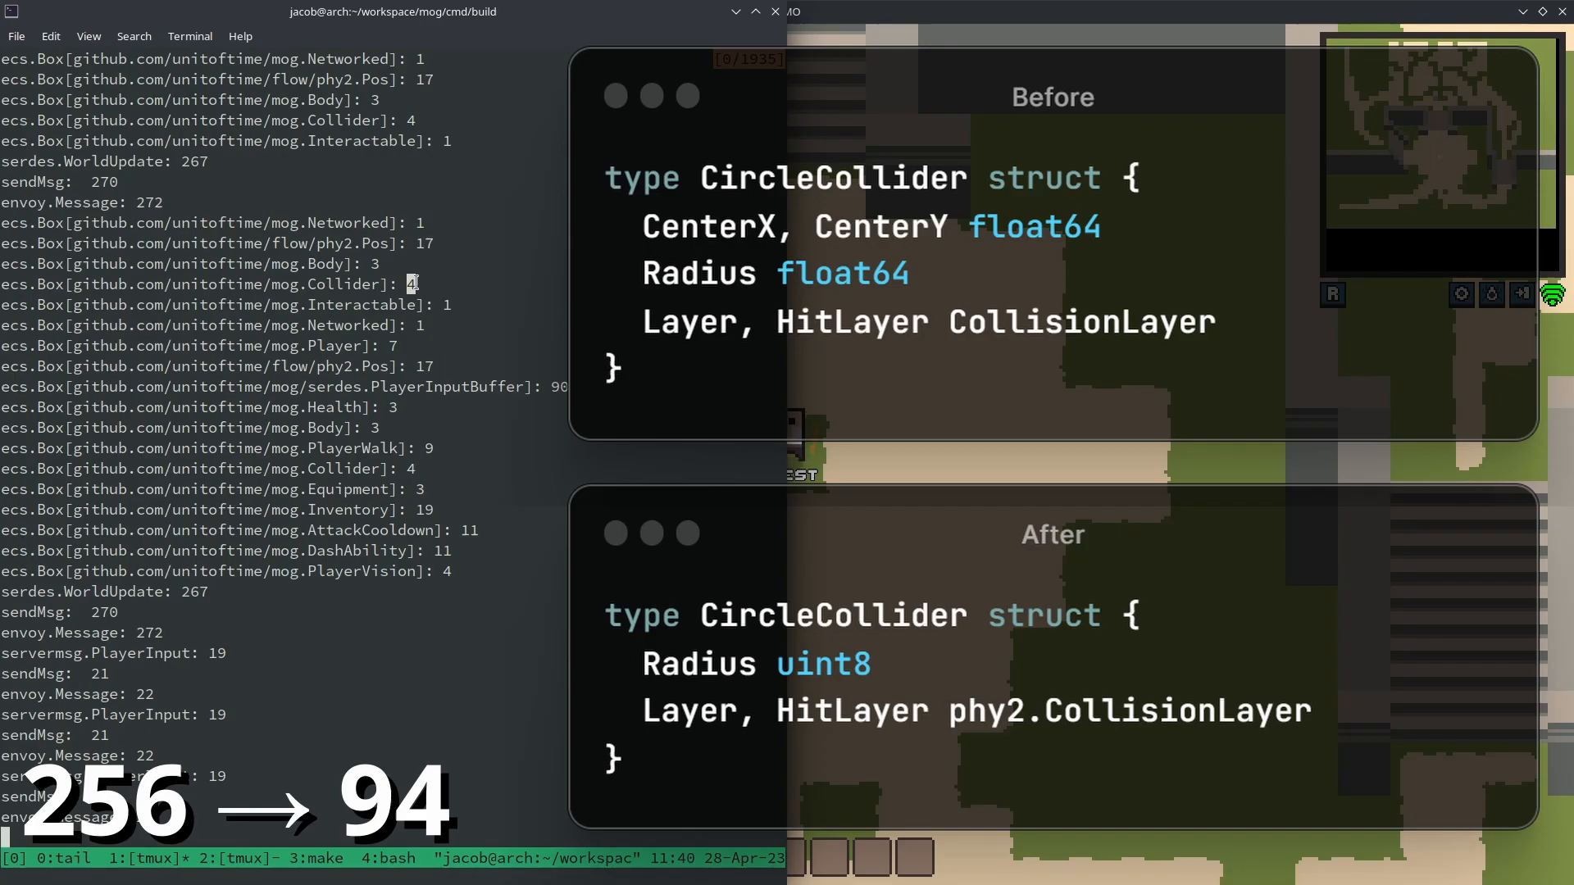
pyautogui.doubleClick(231, 285)
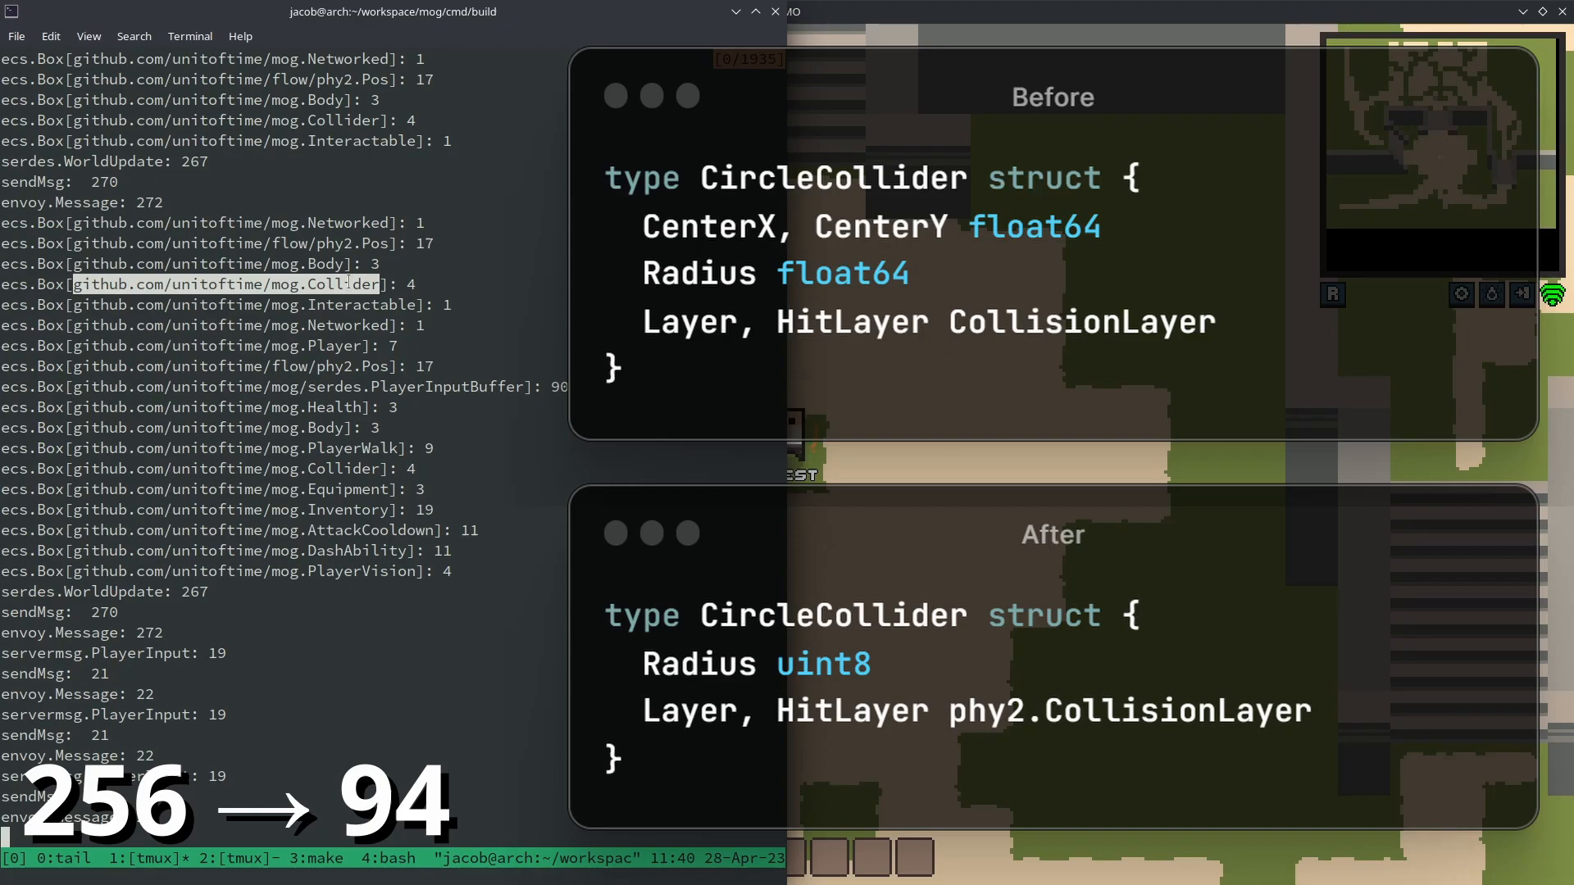